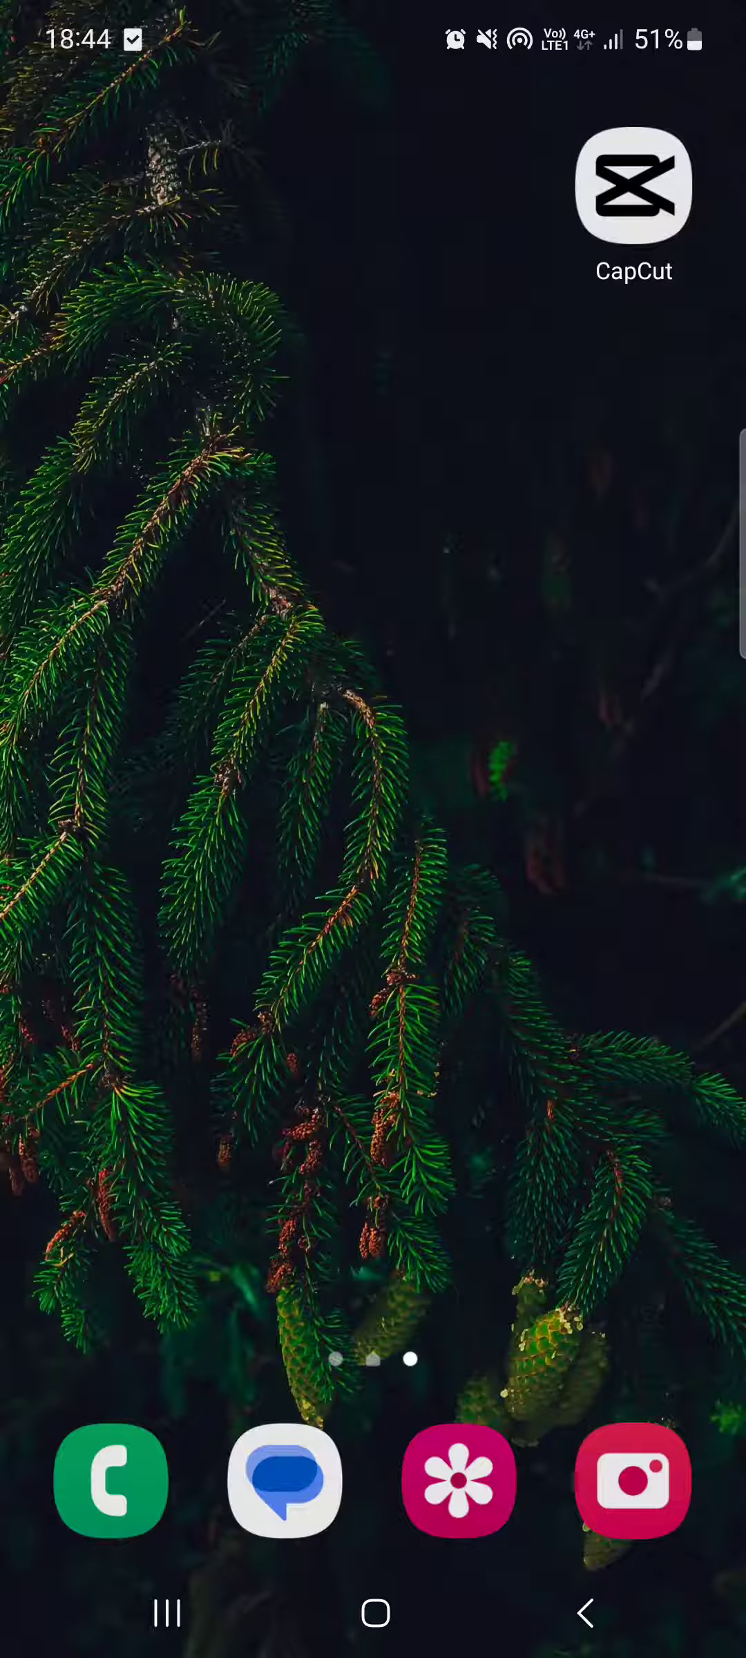
click(633, 186)
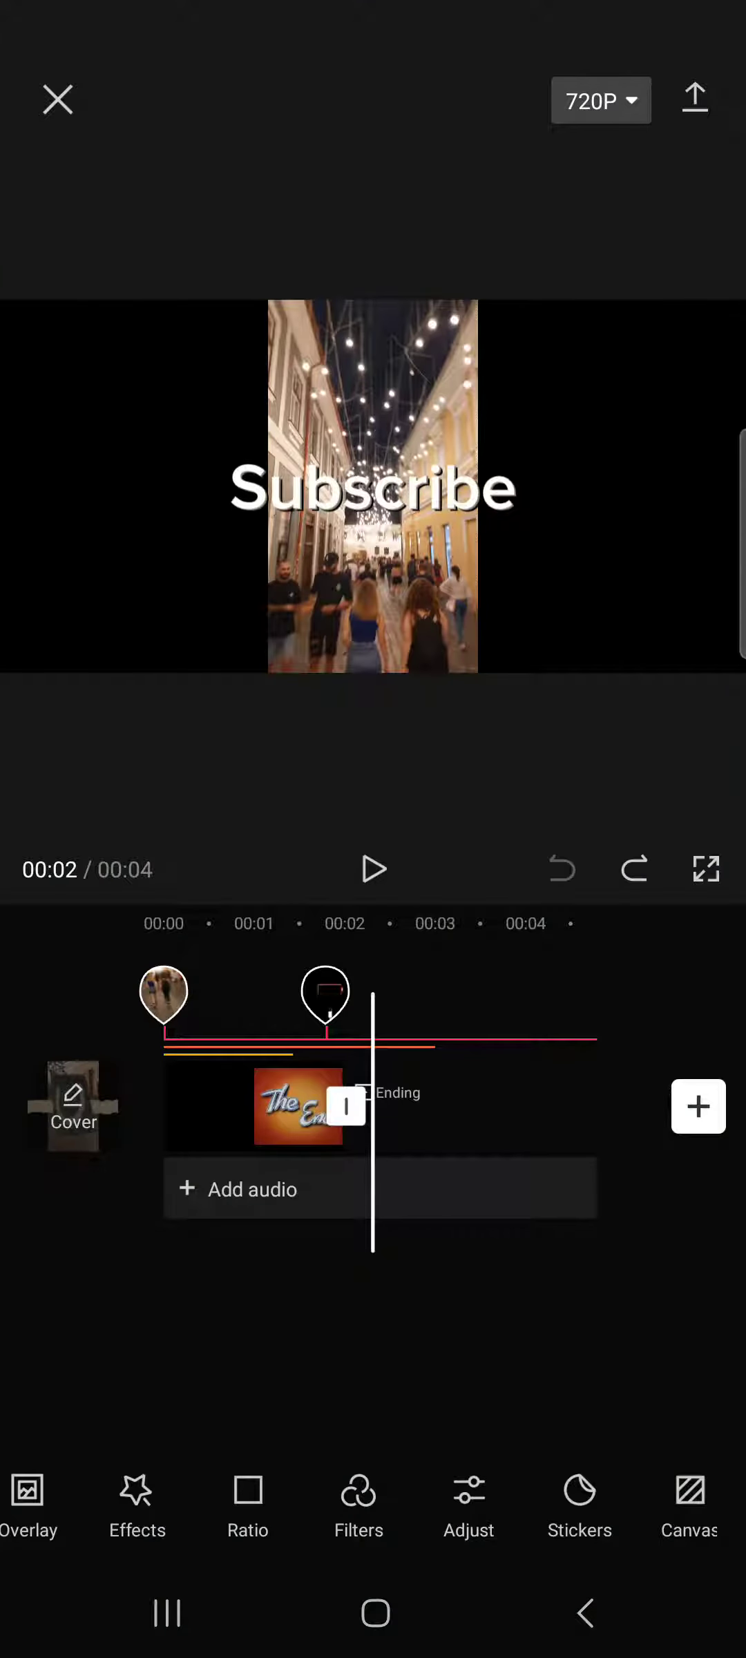
click(58, 98)
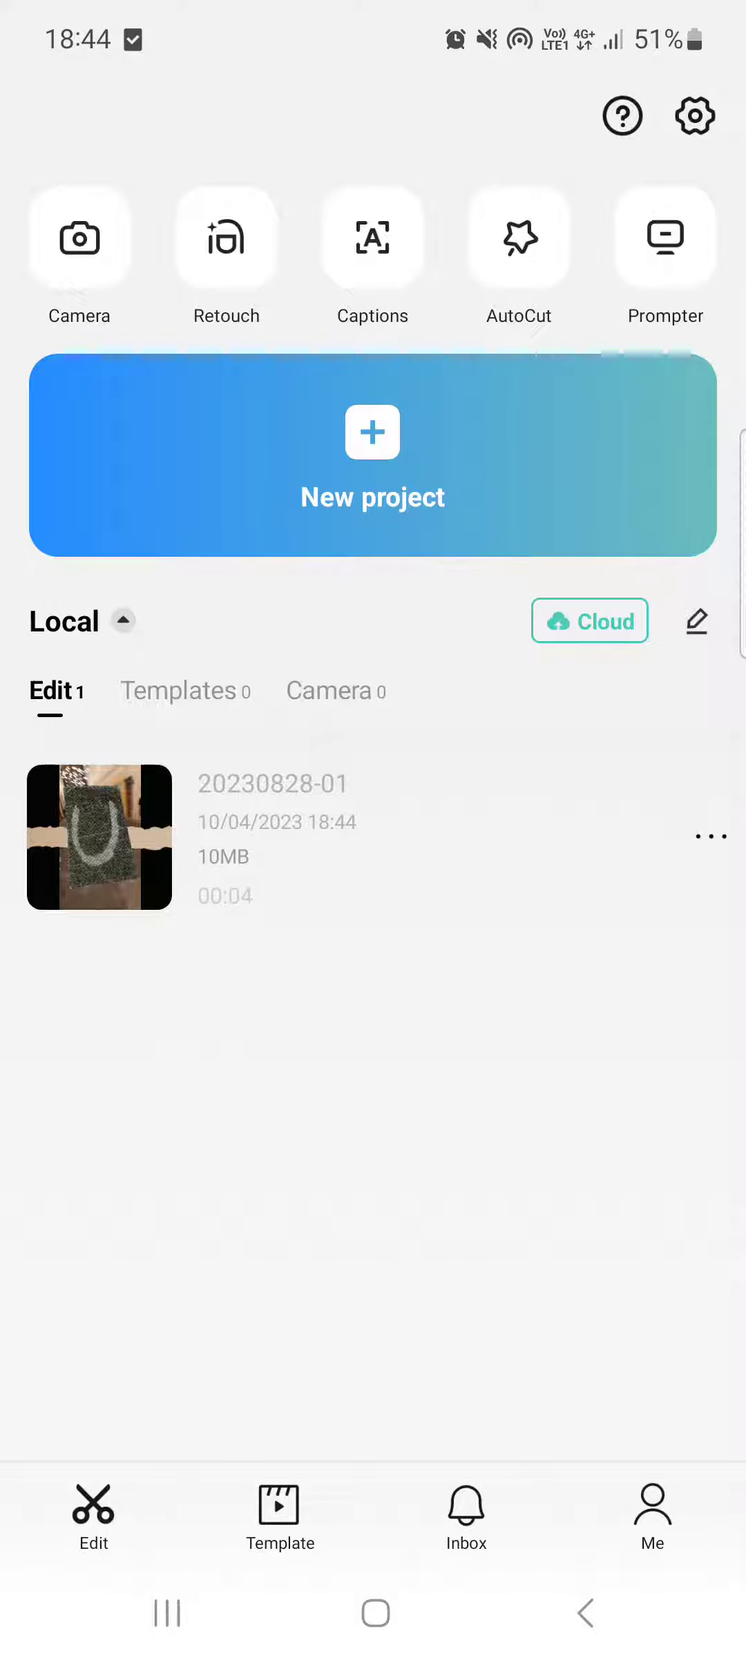
click(98, 836)
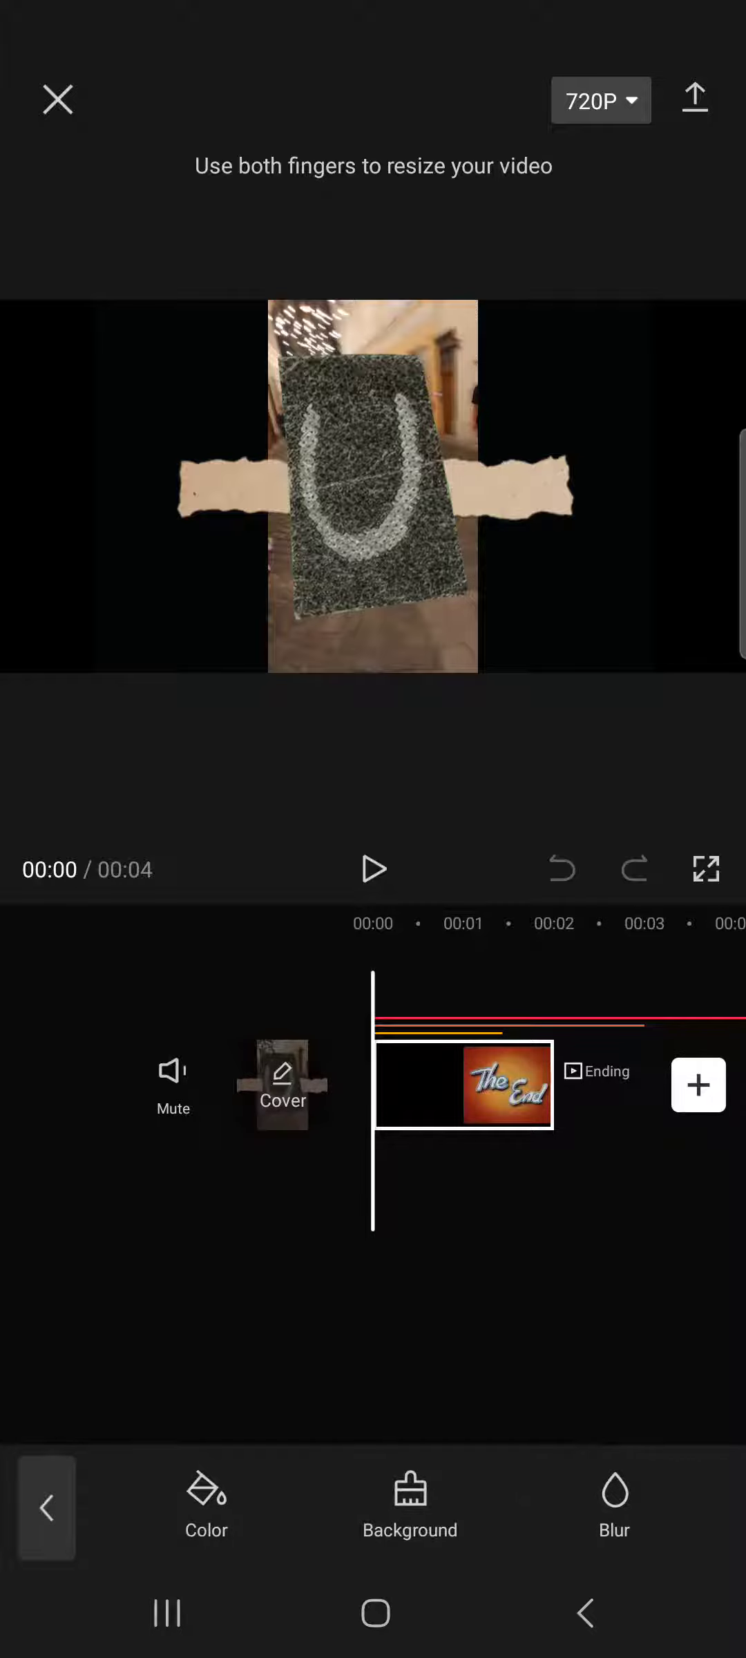
Step: Show the canvas background image choices and try the festive red Christmas pattern
click(206, 1509)
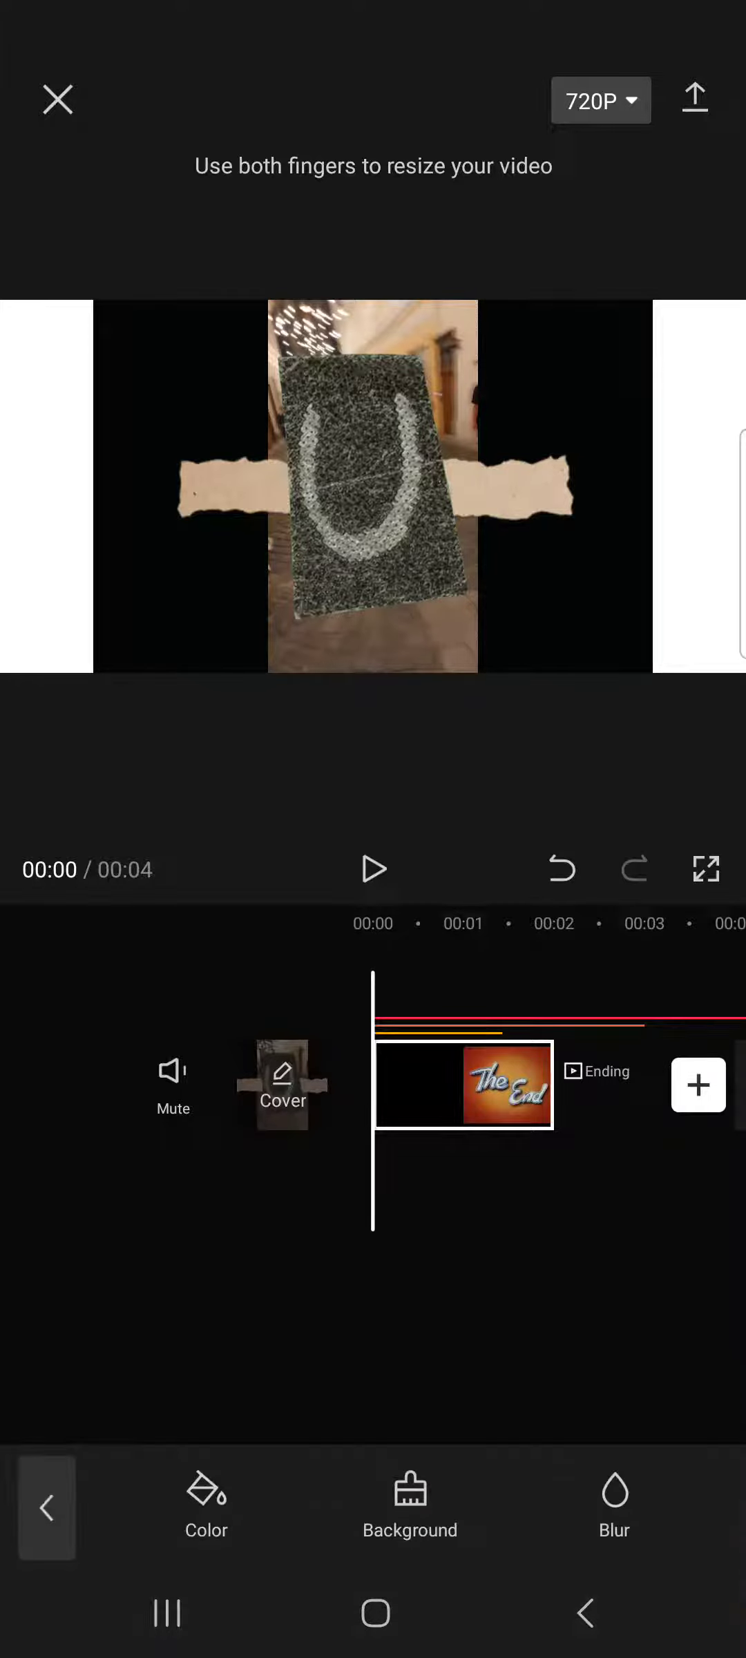
click(410, 1508)
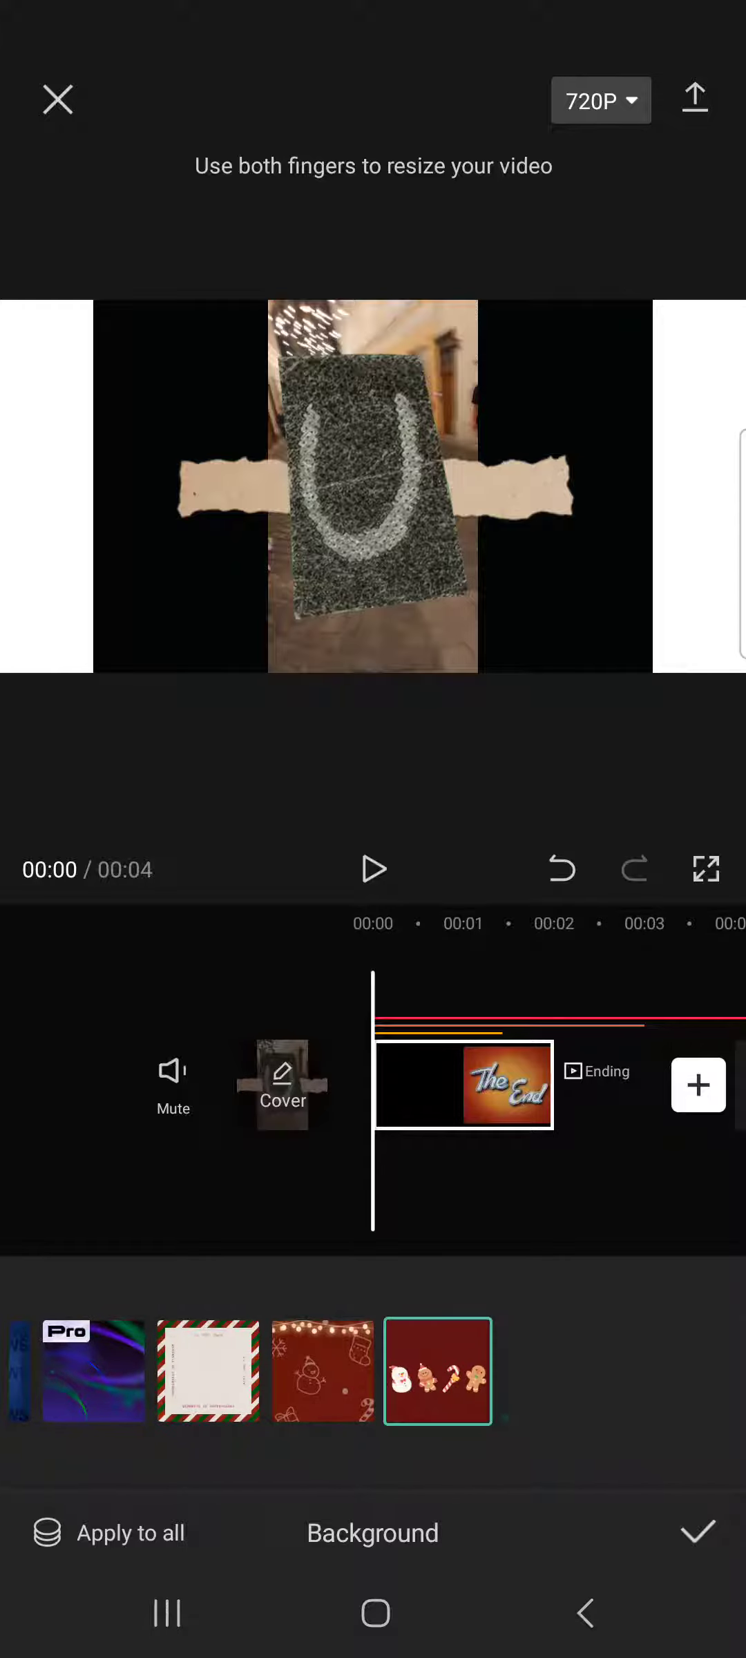
Step: Try the gingerbread pattern, settle on the yellow and beige texture, and view the Blur options unchanged
click(552, 1372)
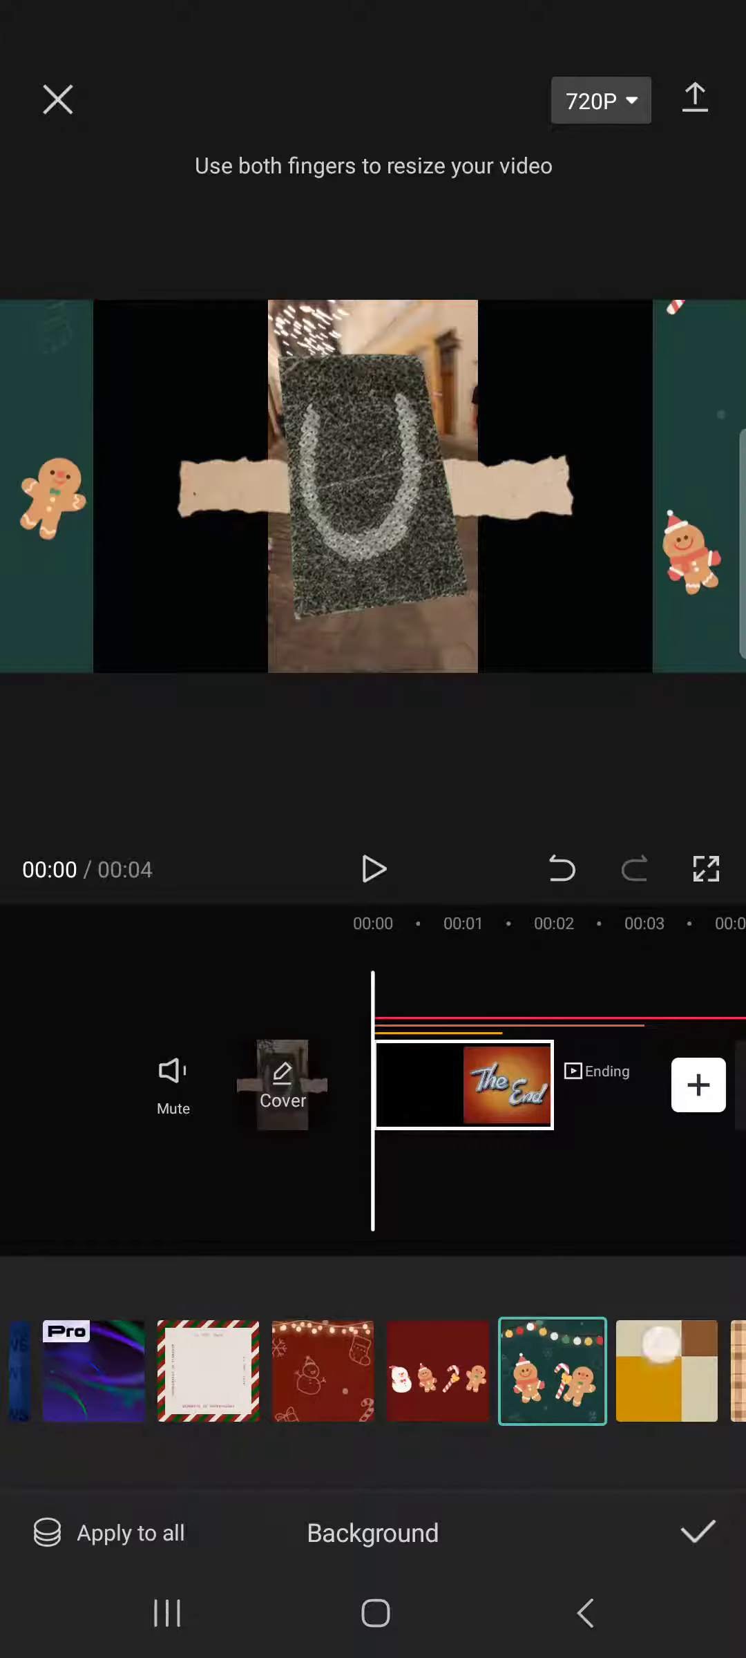
click(666, 1371)
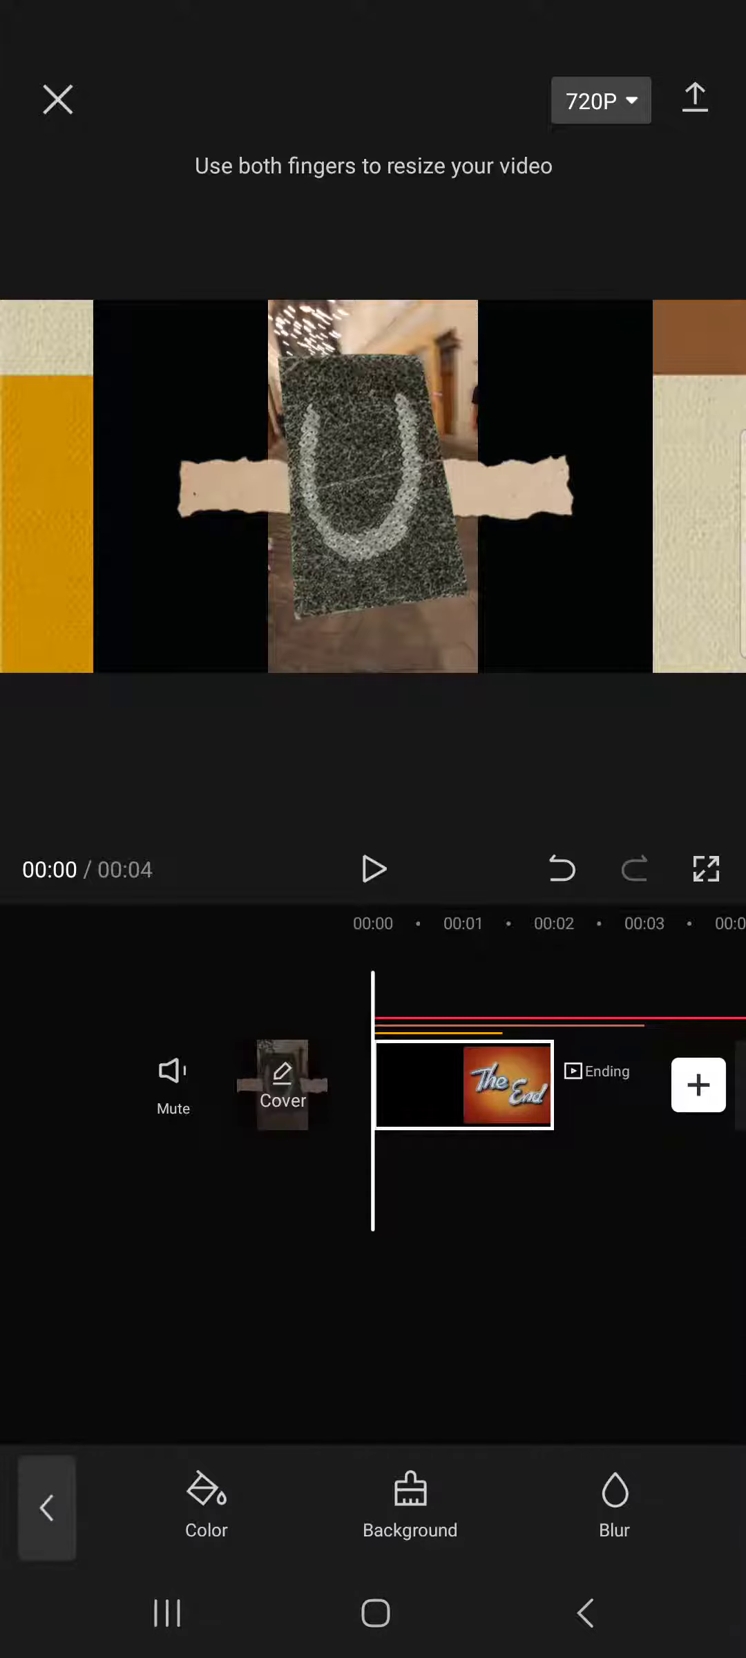
click(614, 1502)
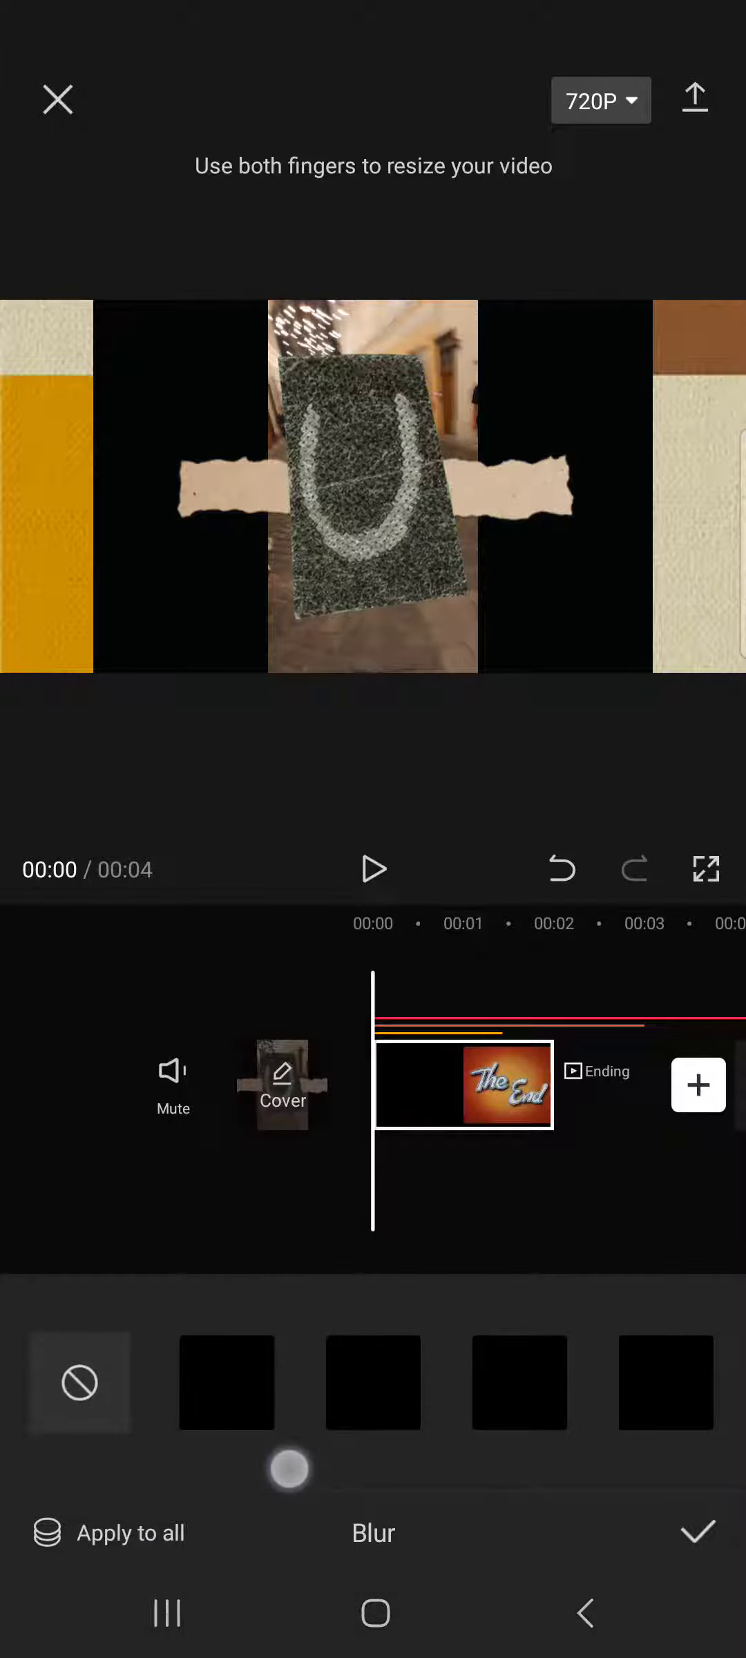
click(698, 1530)
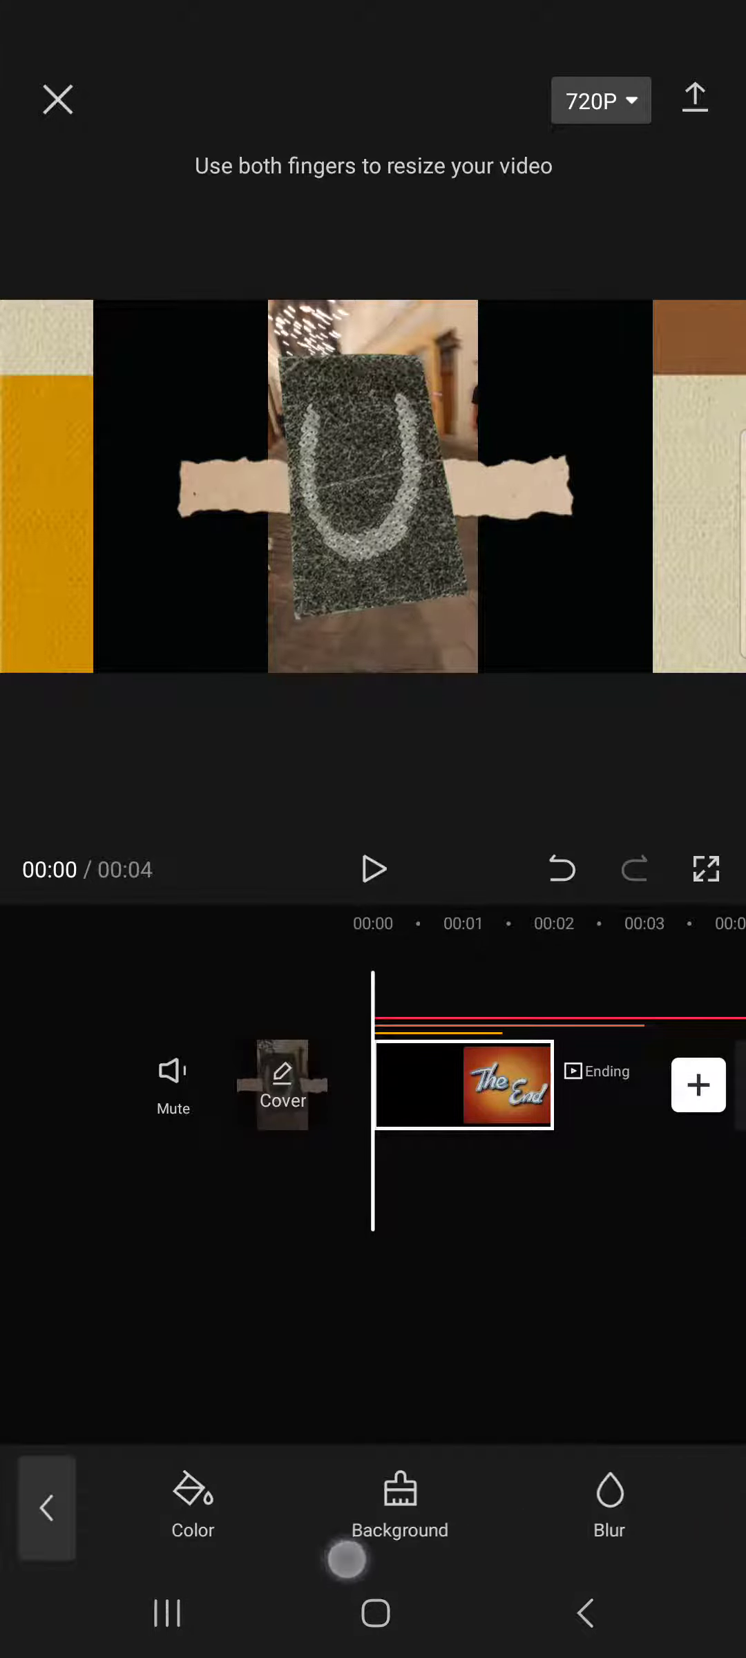